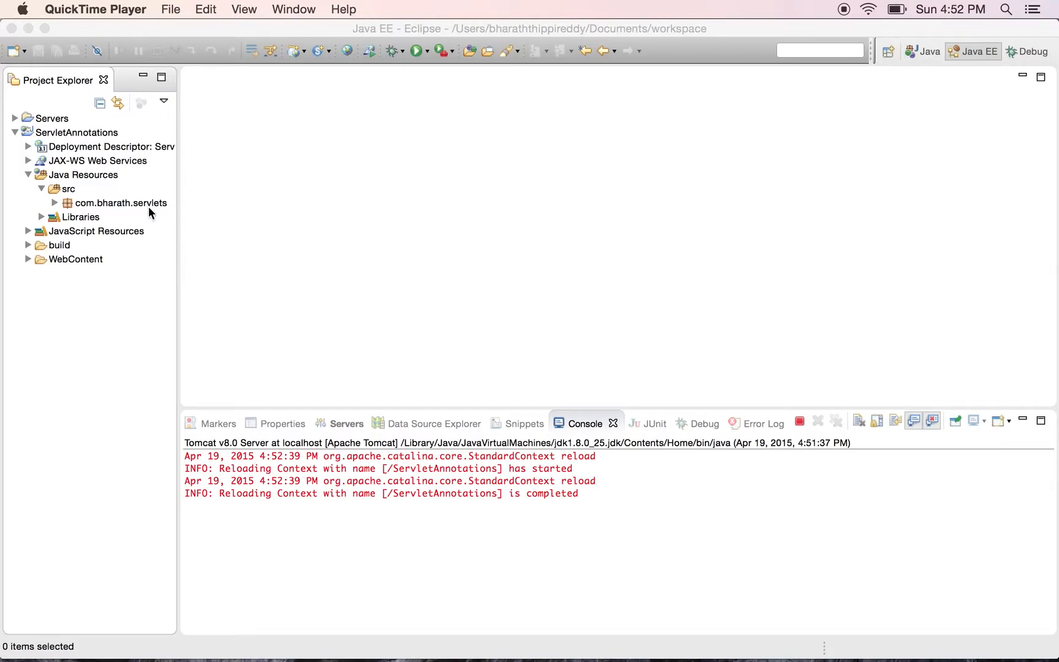
# - Create a new filter class HelloFilter in the com.bharath.servlets package and finish the wizard
pyautogui.rightClick(120, 202)
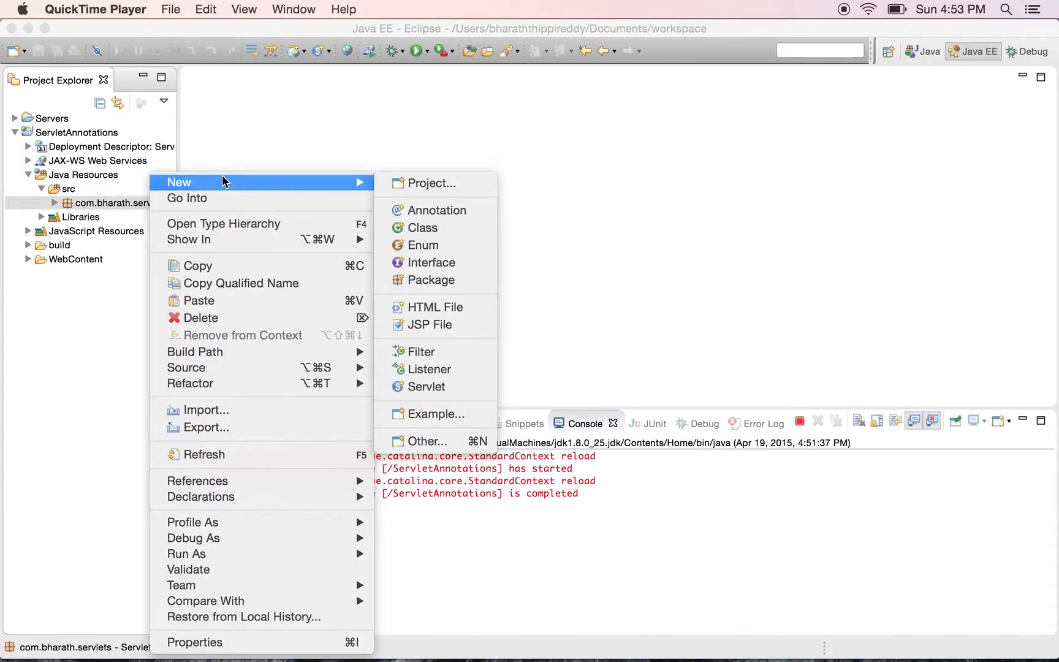
pyautogui.moveTo(417, 362)
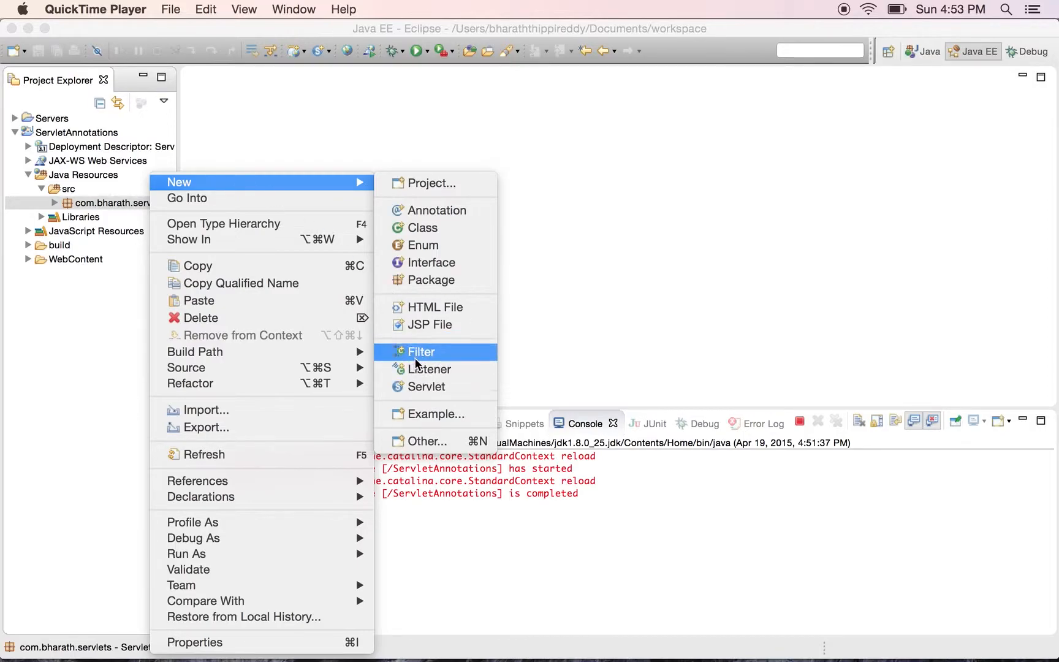
pyautogui.click(422, 352)
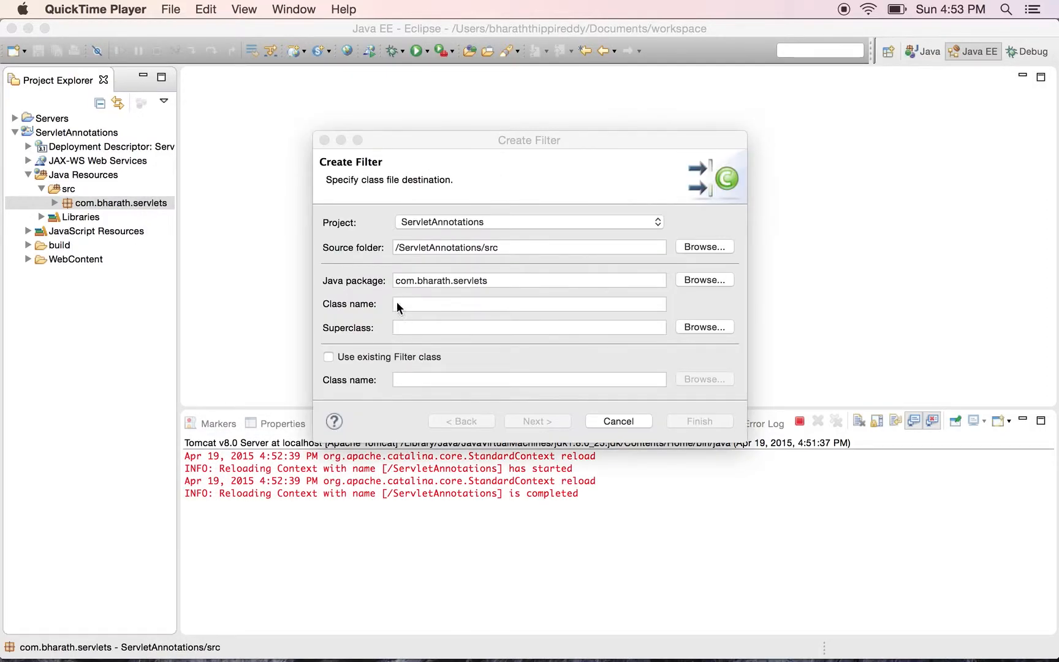
pyautogui.write('HelloFilter')
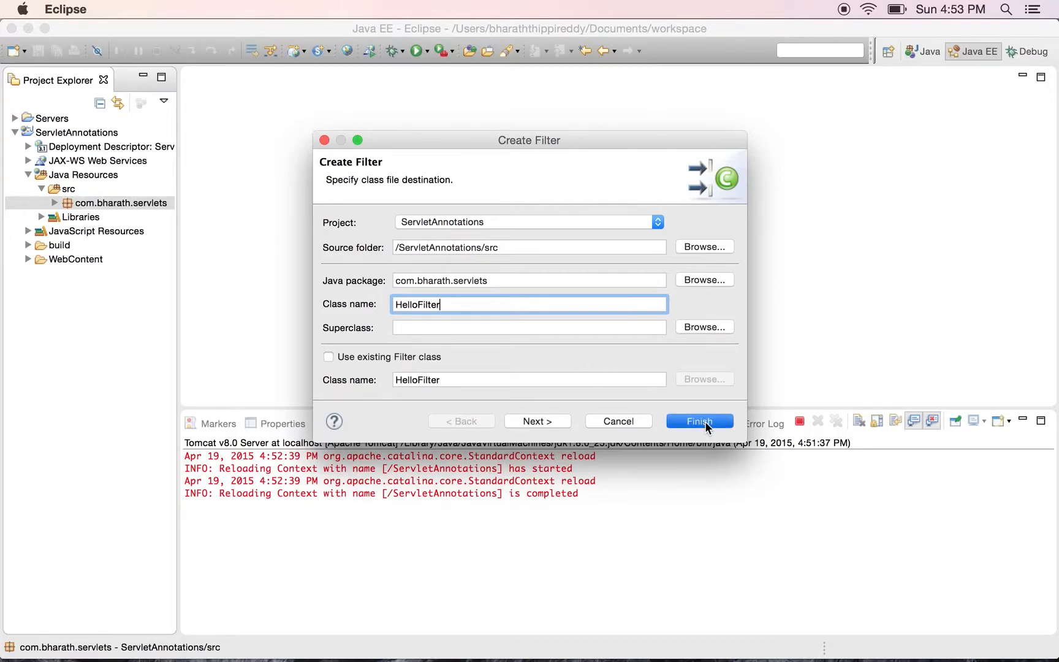
pyautogui.click(700, 422)
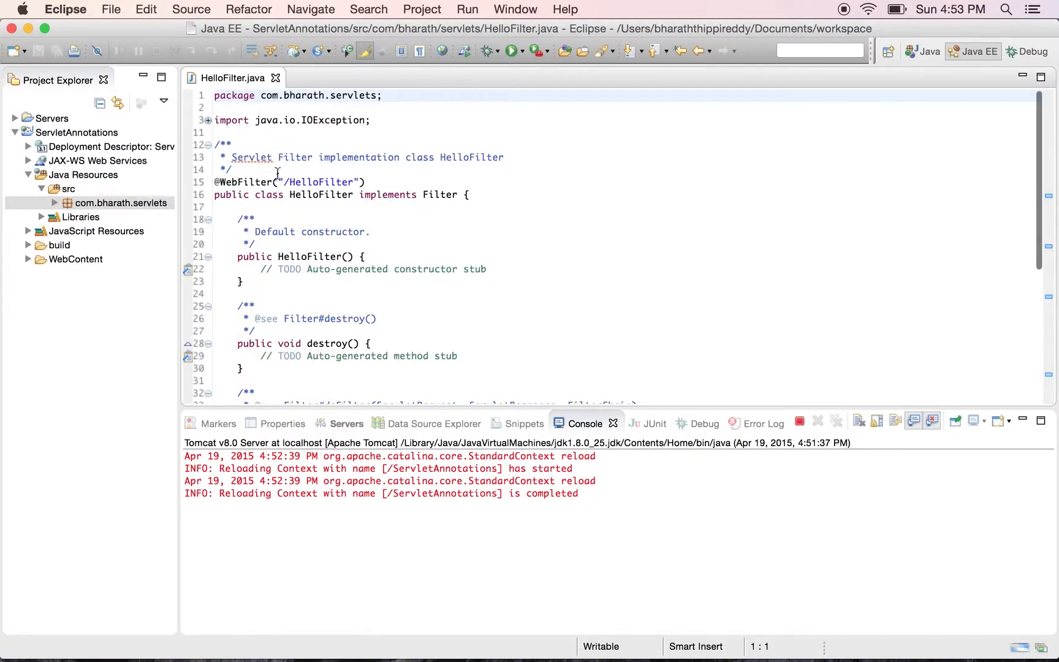
pyautogui.doubleClick(321, 195)
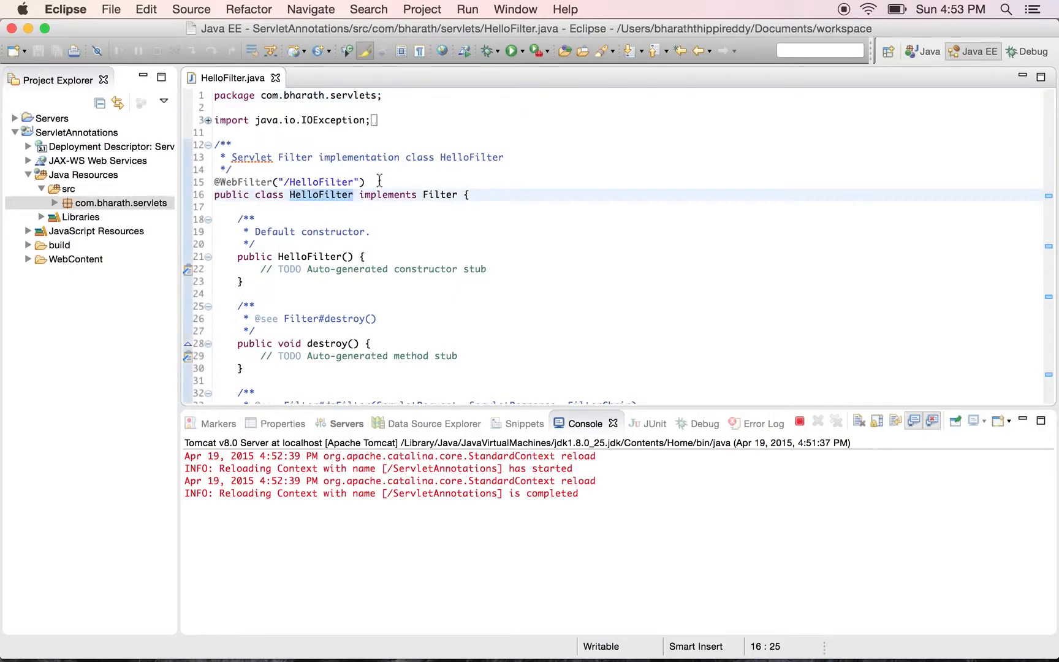
pyautogui.click(229, 182)
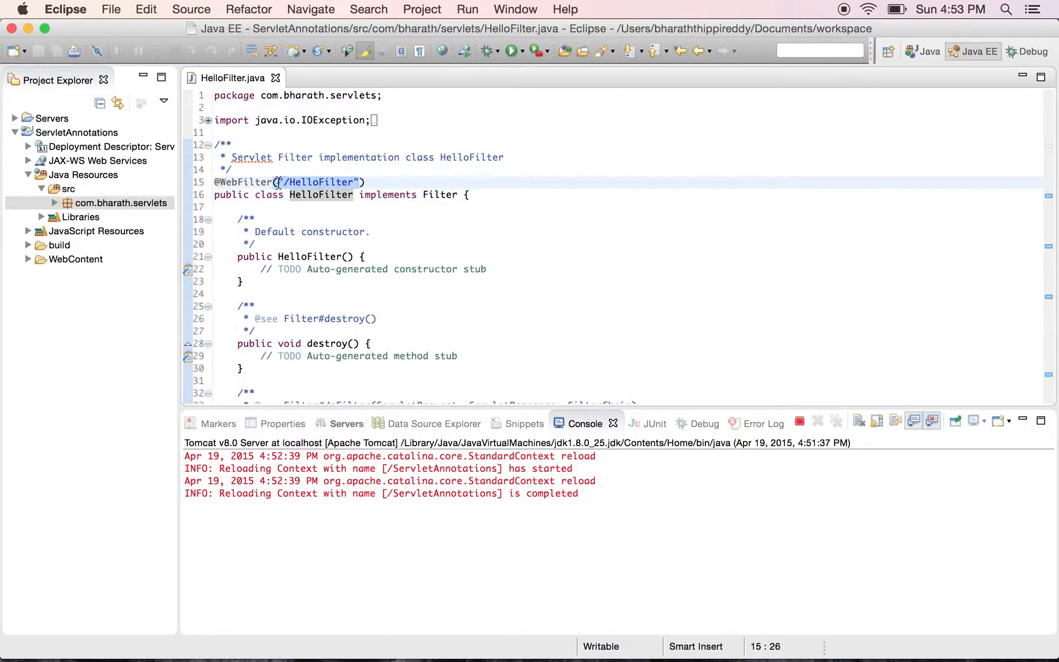
pyautogui.moveTo(310, 258)
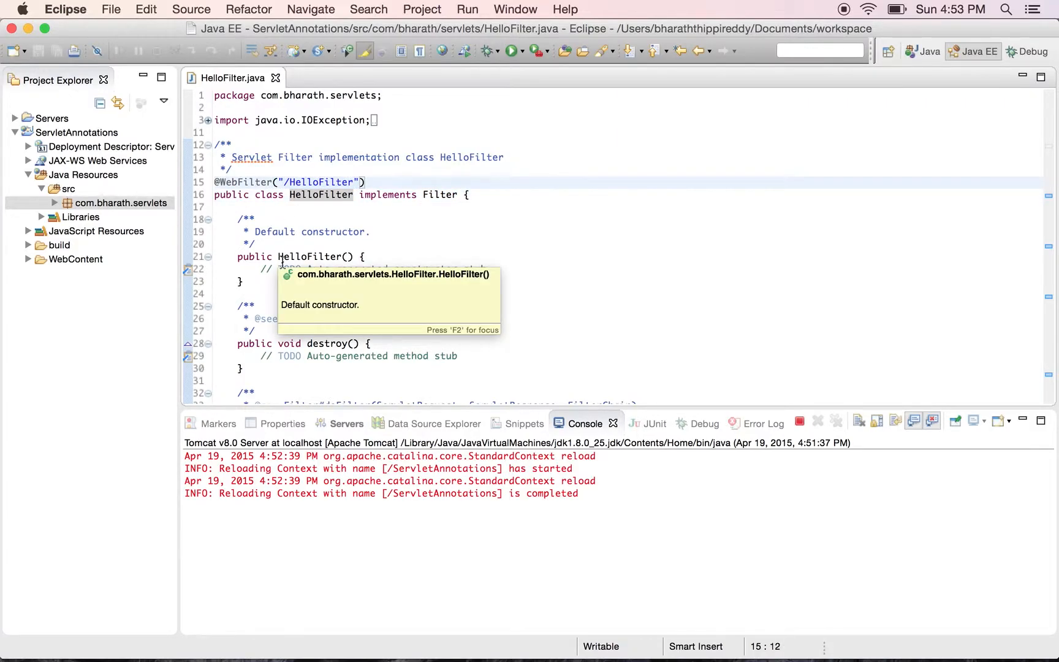
pyautogui.write('urlPatterns')
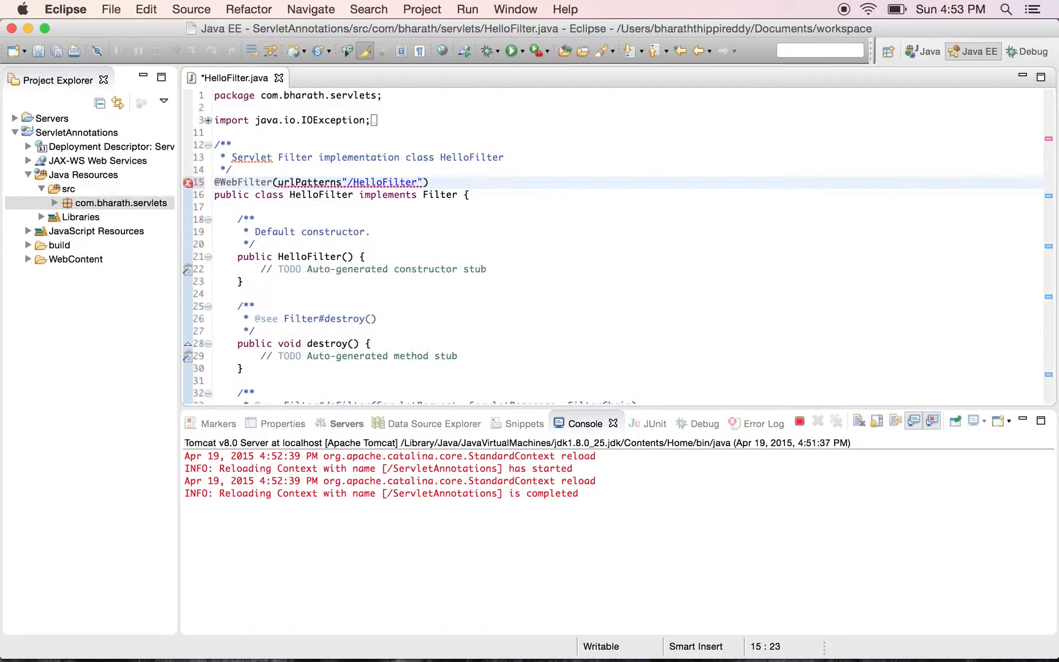
pyautogui.write('=')
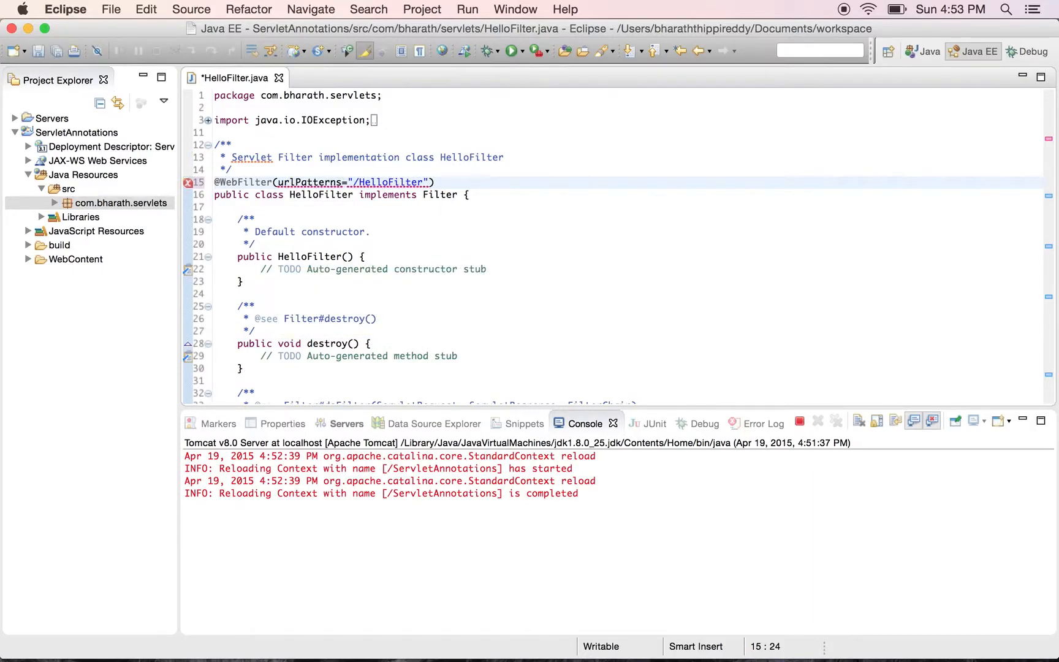
pyautogui.write('{')
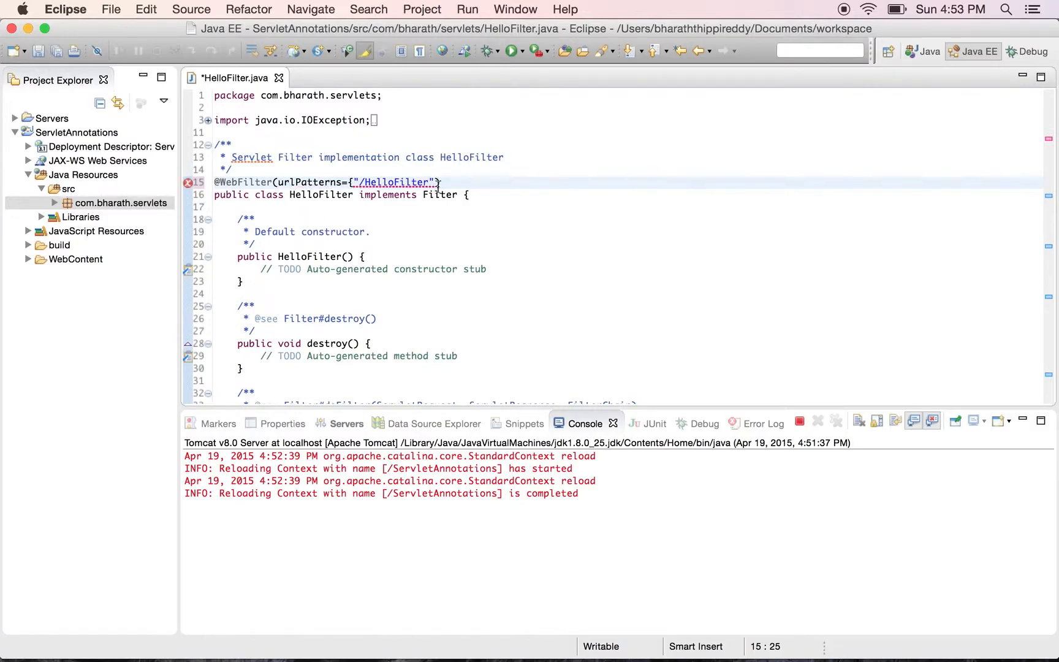
pyautogui.write(',')
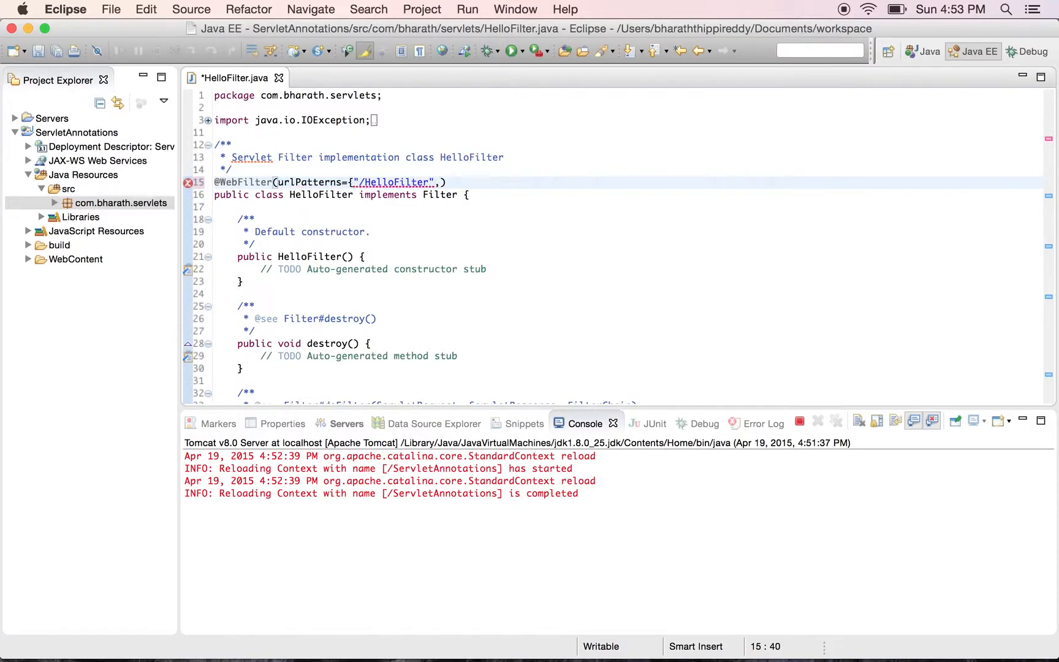
pyautogui.write('}')
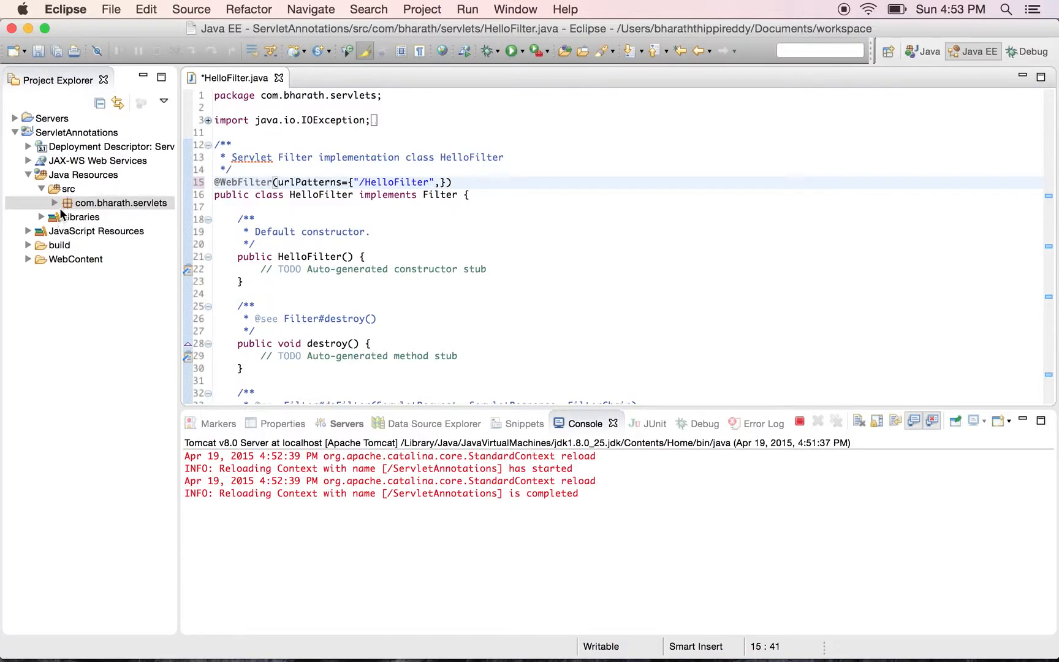
pyautogui.click(120, 203)
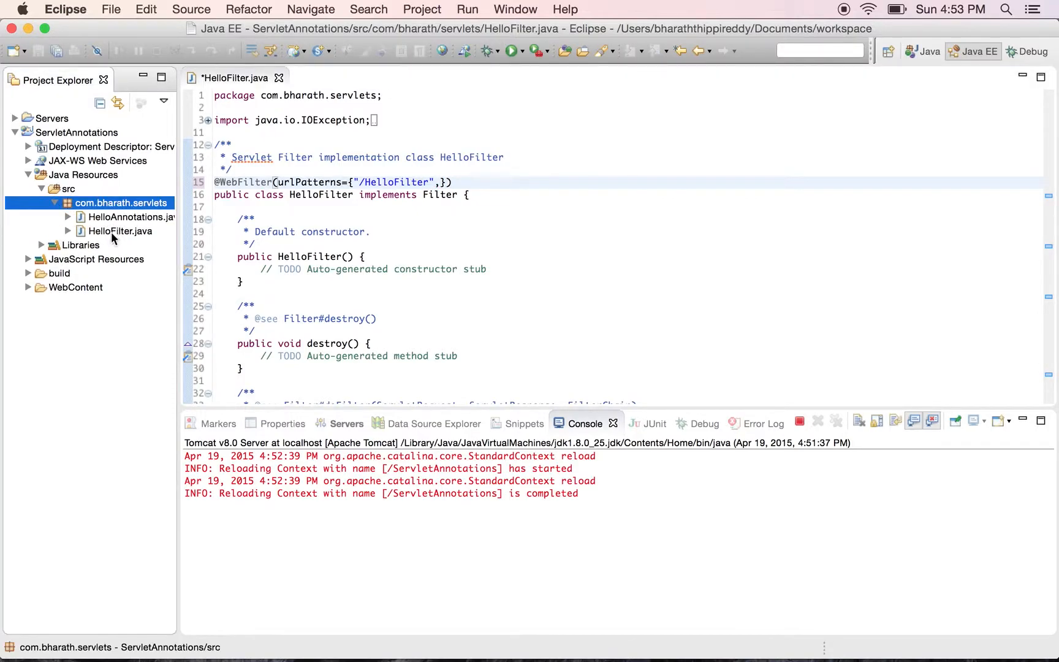
# - Copy "/HelloAnnotations" from the servlet, add it as a second urlPattern in HelloFilter and save
pyautogui.doubleClick(123, 217)
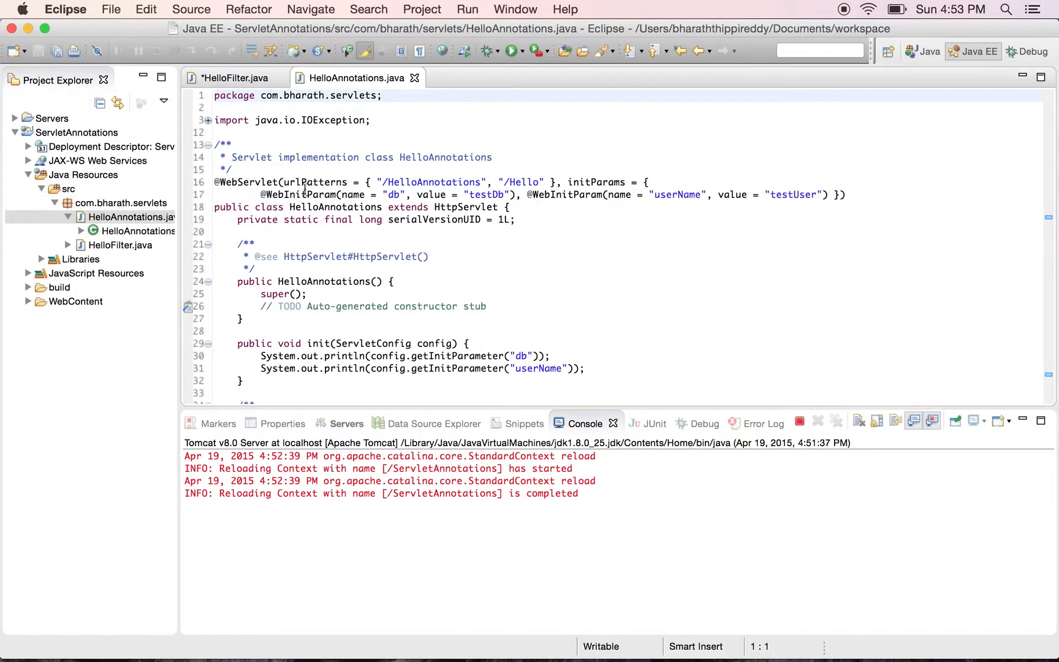
pyautogui.doubleClick(431, 181)
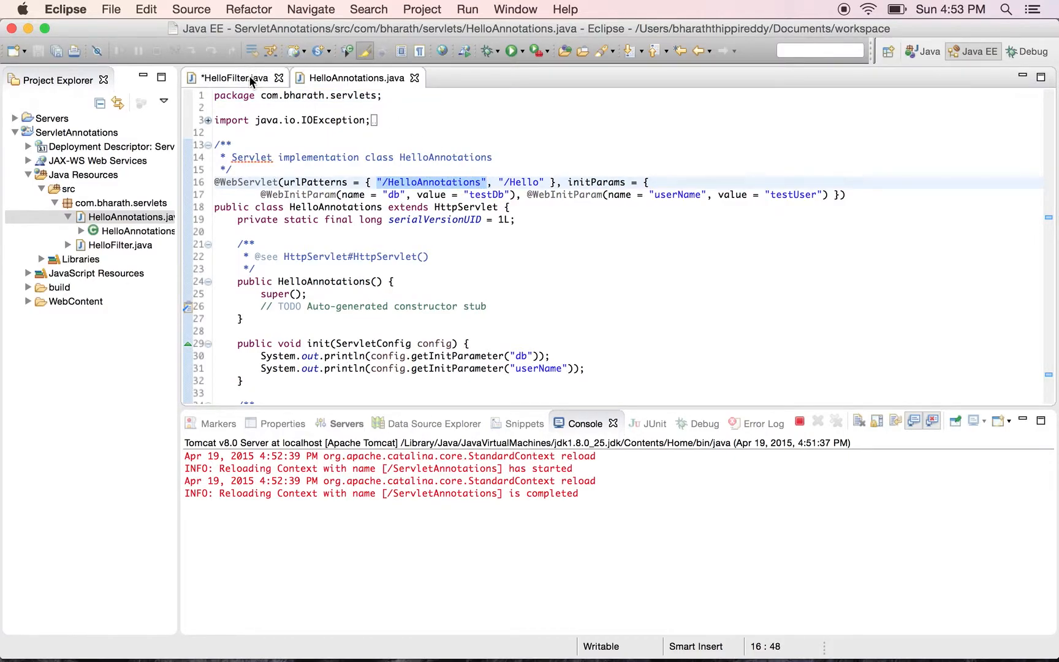
pyautogui.click(237, 78)
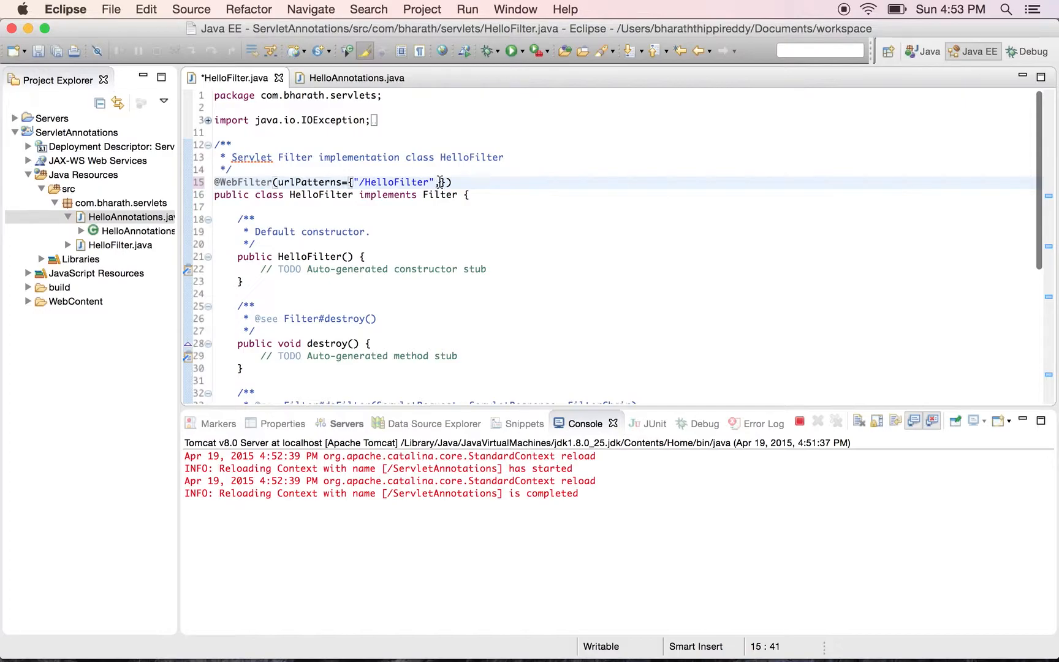
pyautogui.write(',"/HelloAnnotations"')
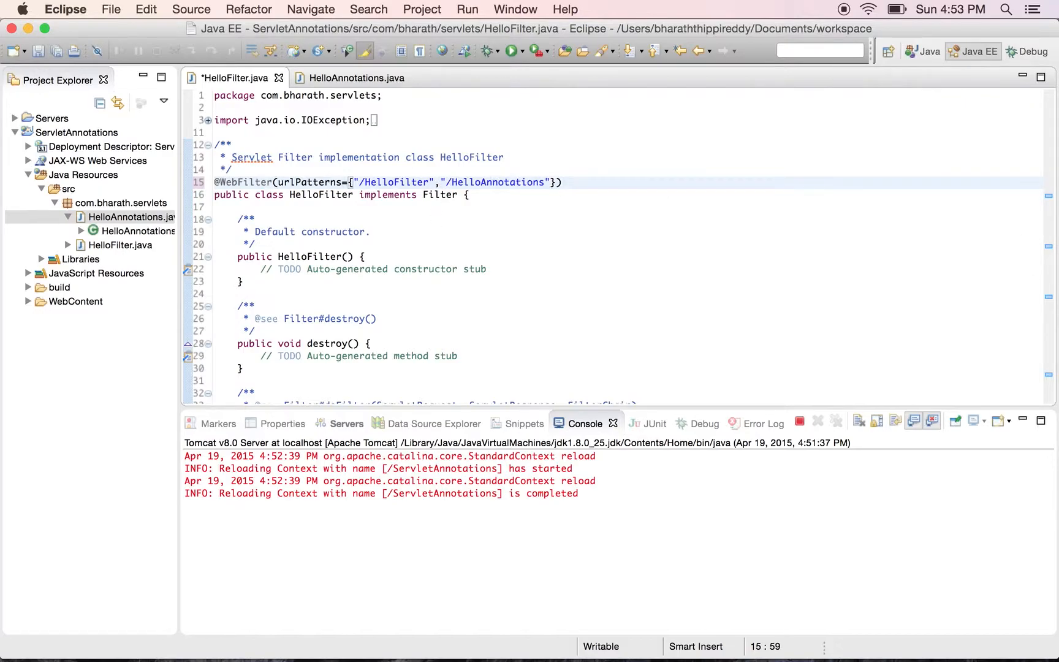
pyautogui.press('Cmd+S')
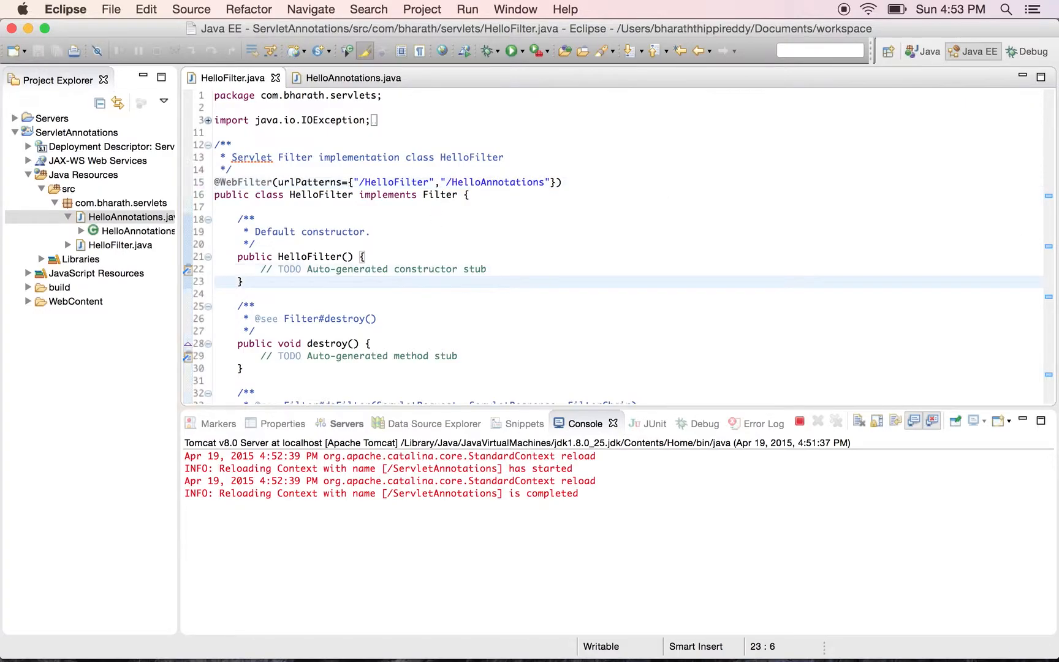
# - Add System.out.println("Inside the filter"); at the start of doFilter and save HelloFilter.java
pyautogui.scroll(-3)
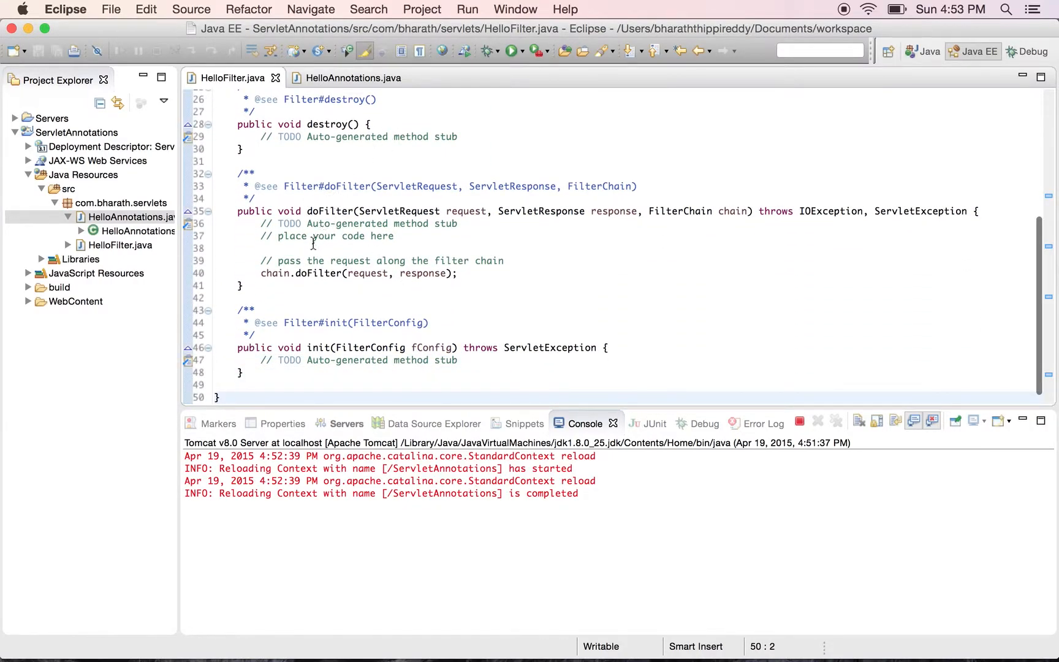
pyautogui.click(497, 249)
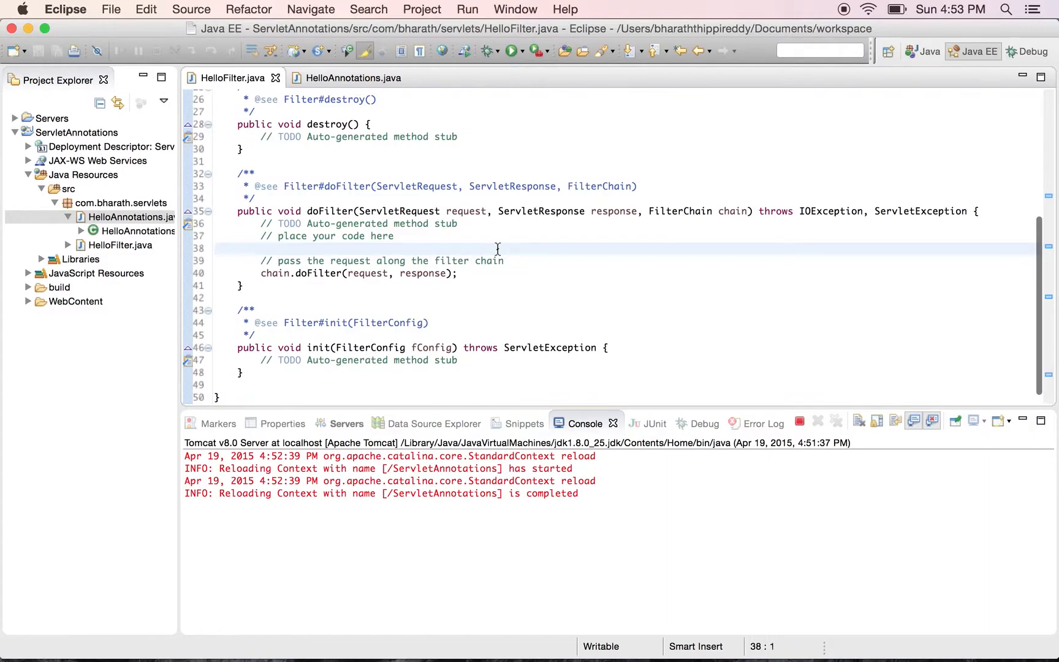
pyautogui.write('System')
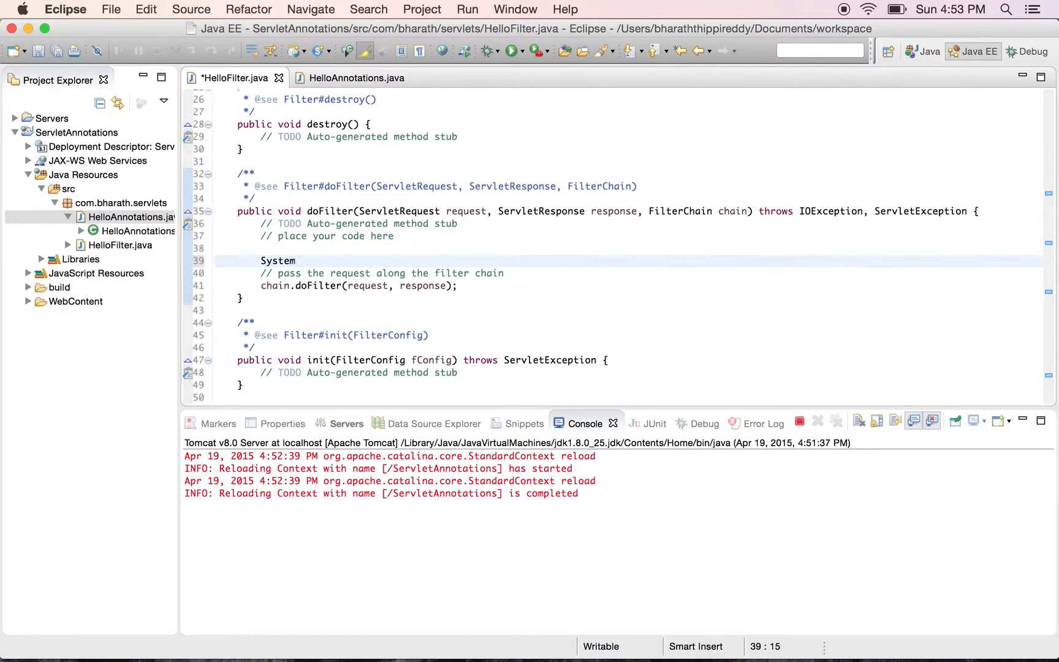
pyautogui.write('.out.println();')
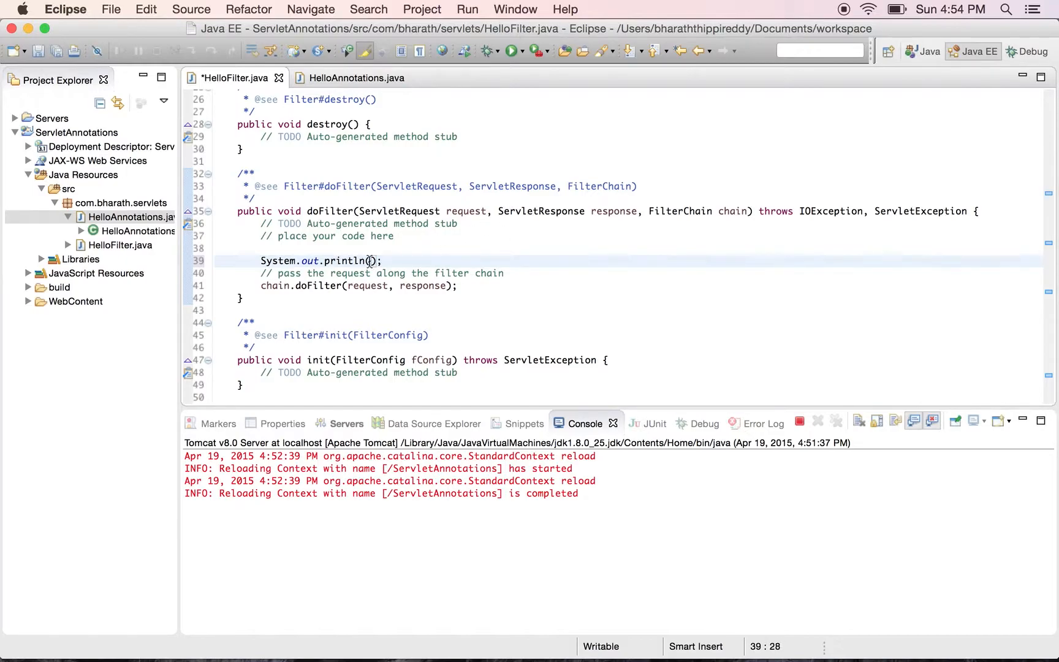
pyautogui.write('""')
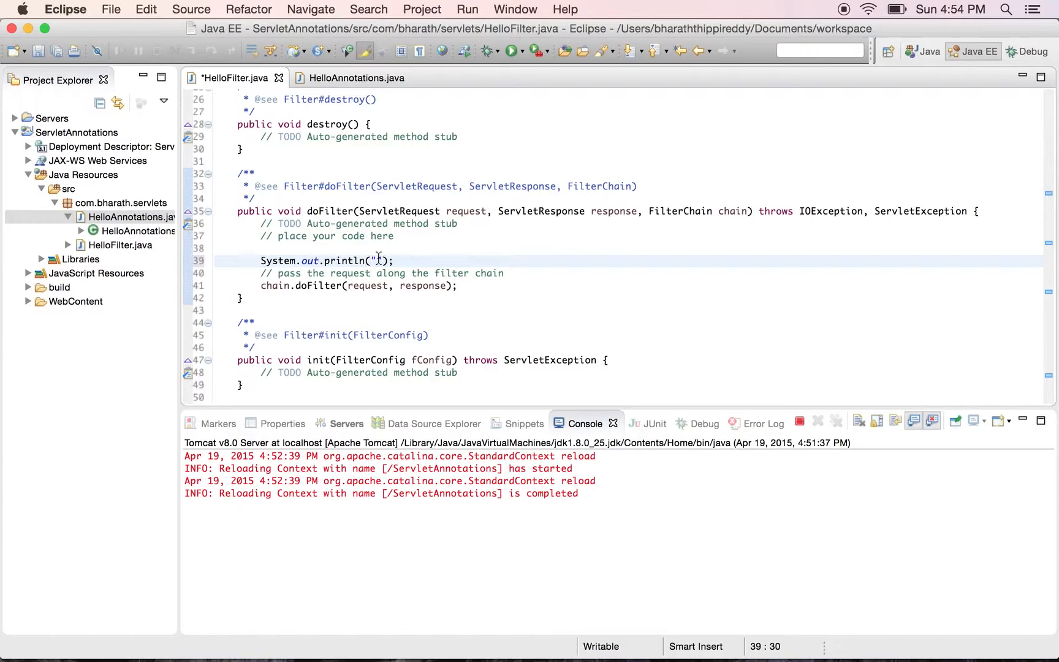
pyautogui.write('INs')
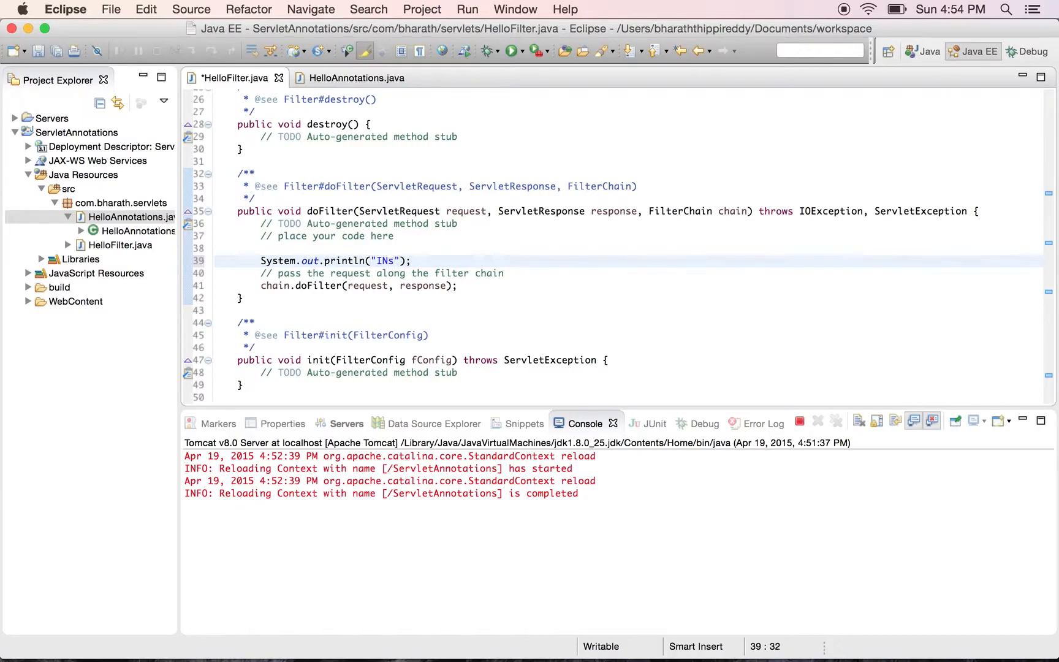
pyautogui.write('Inside the')
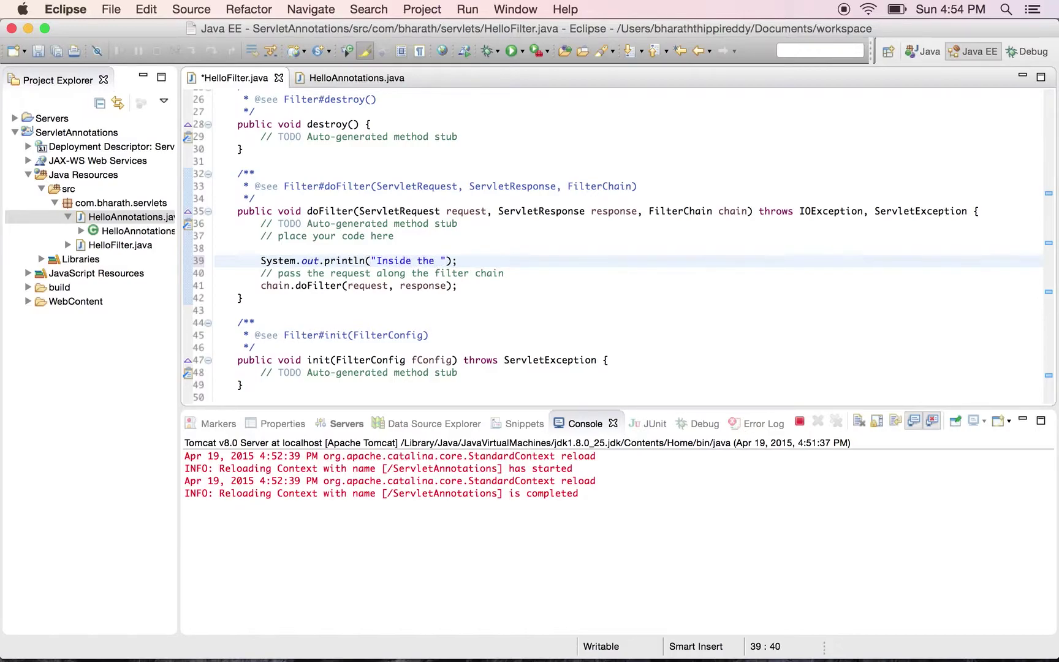
pyautogui.write('filter')
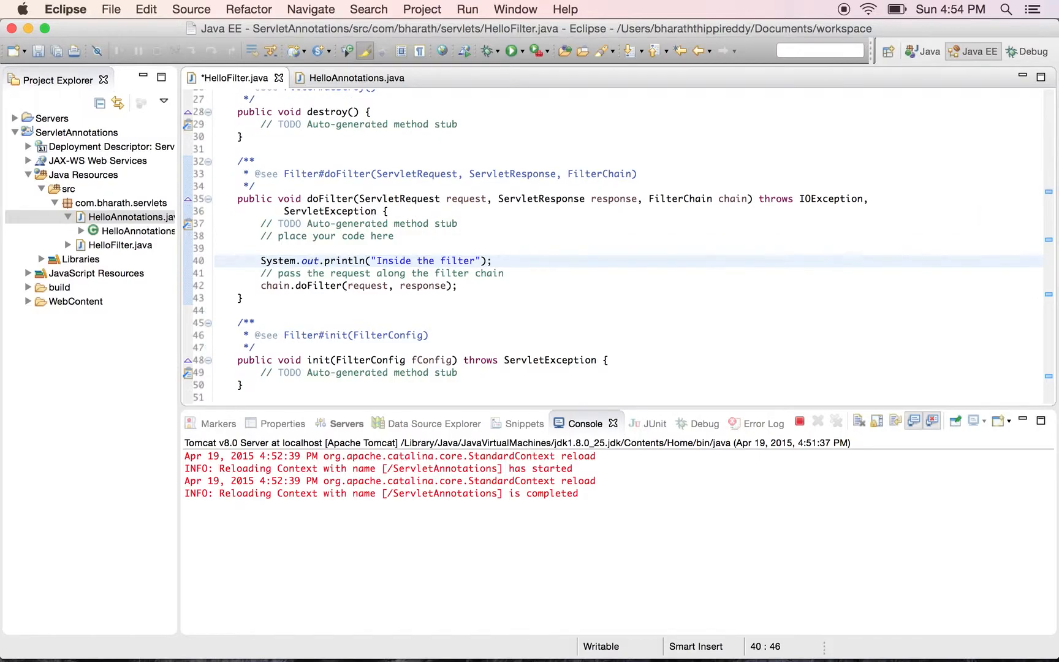
pyautogui.press('cmd+s')
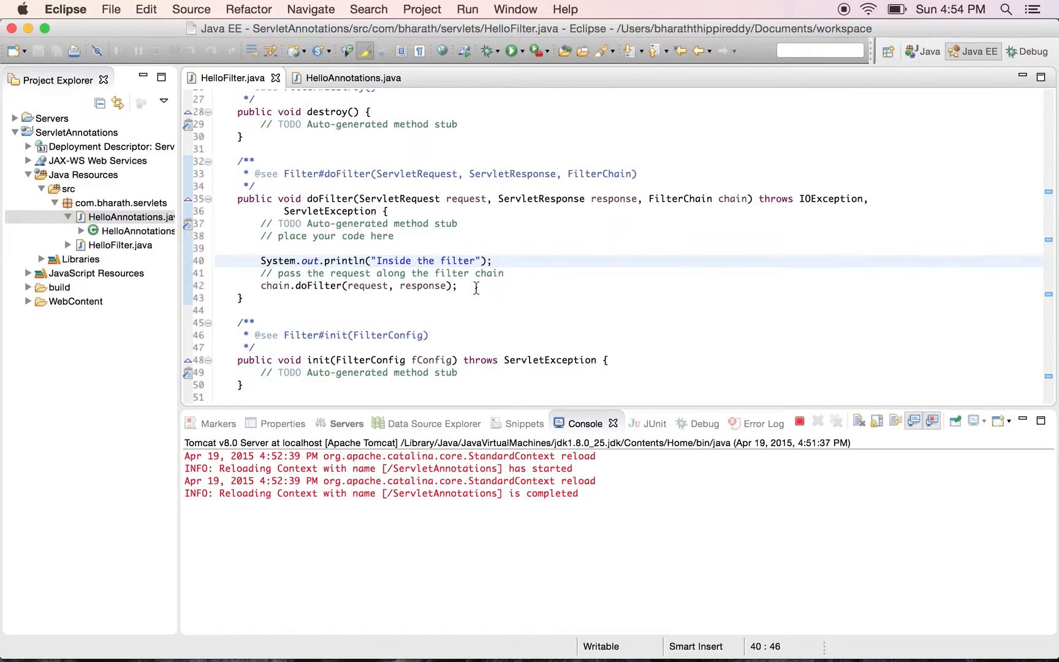
# - Run HelloAnnotations.java on the existing Tomcat server and confirm restarting the server
pyautogui.click(126, 217)
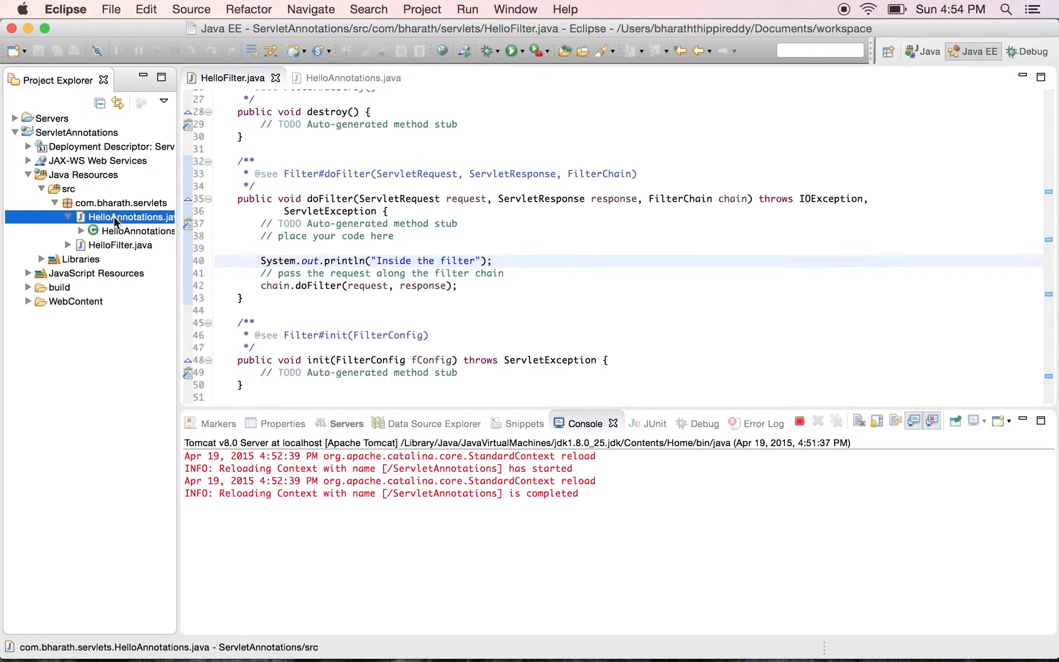
pyautogui.rightClick(117, 217)
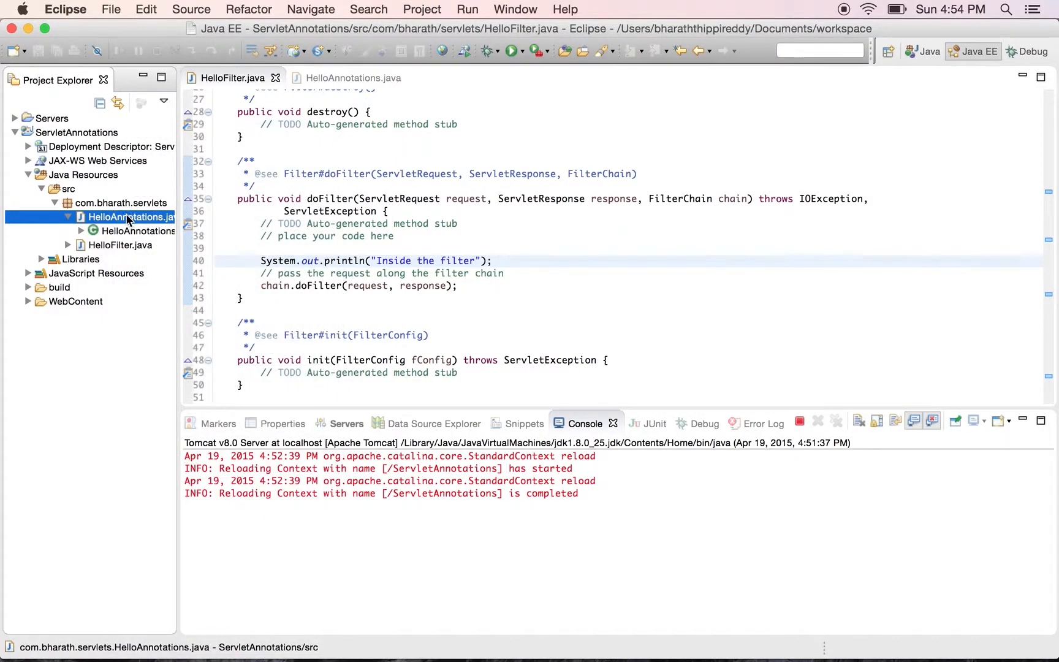
pyautogui.rightClick(129, 217)
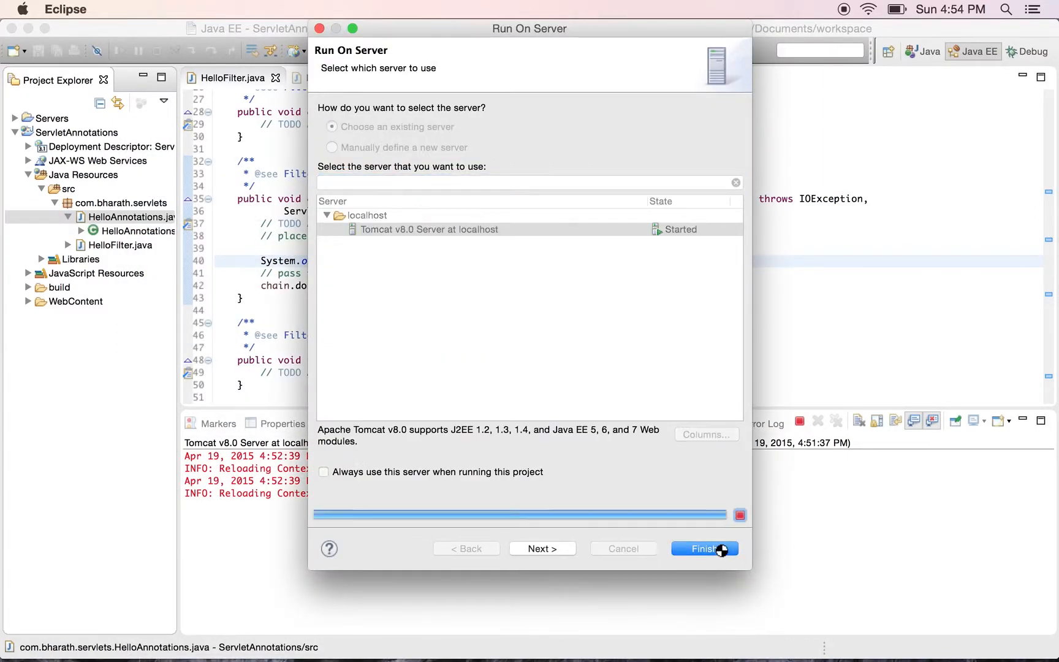
pyautogui.click(705, 548)
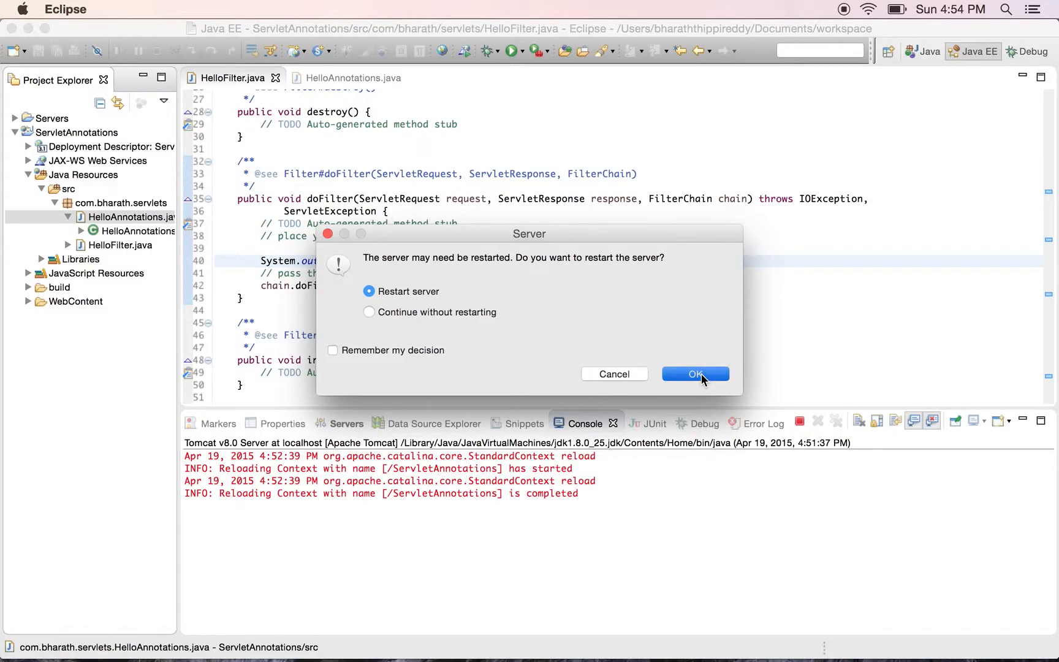
pyautogui.click(695, 373)
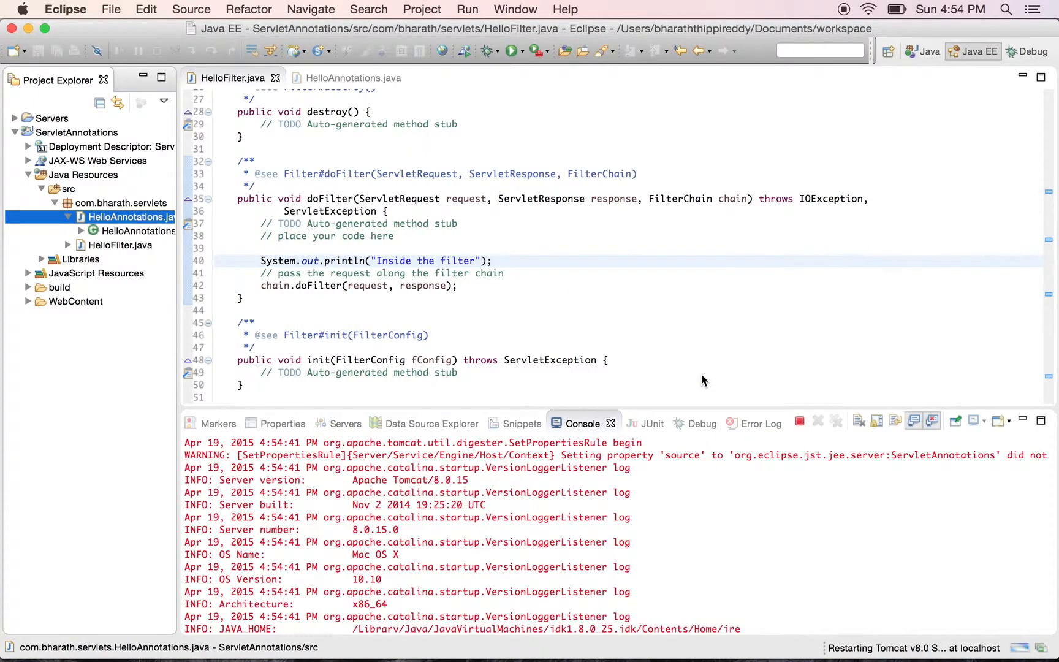
# - Check the console shows 'Inside the filter', then compare HelloAnnotations.java and HelloFilter.java sources
pyautogui.click(345, 424)
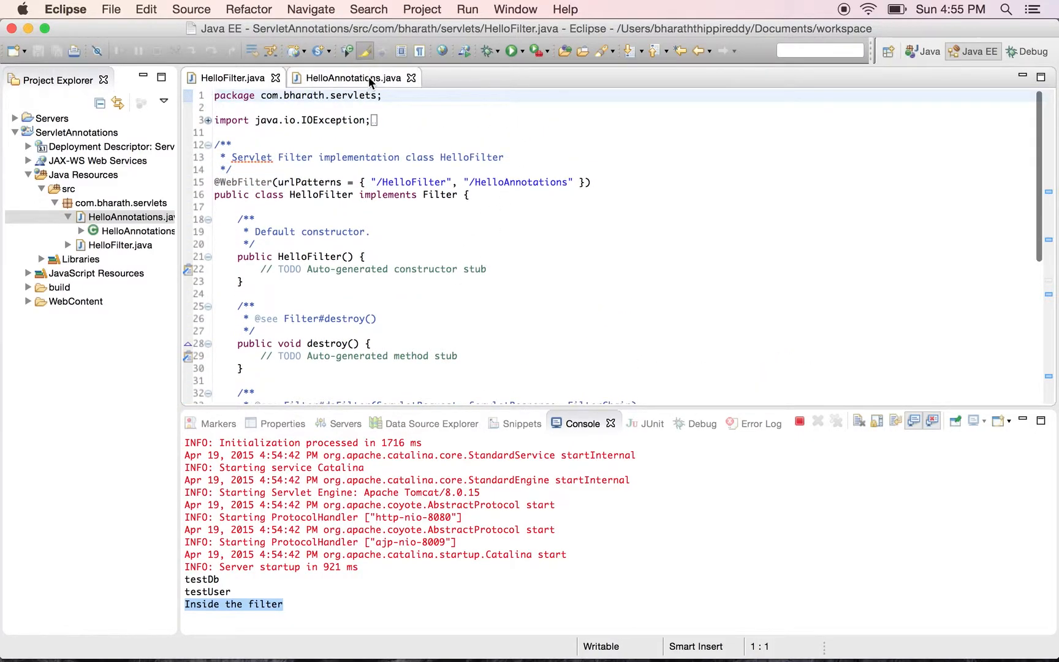
pyautogui.click(352, 78)
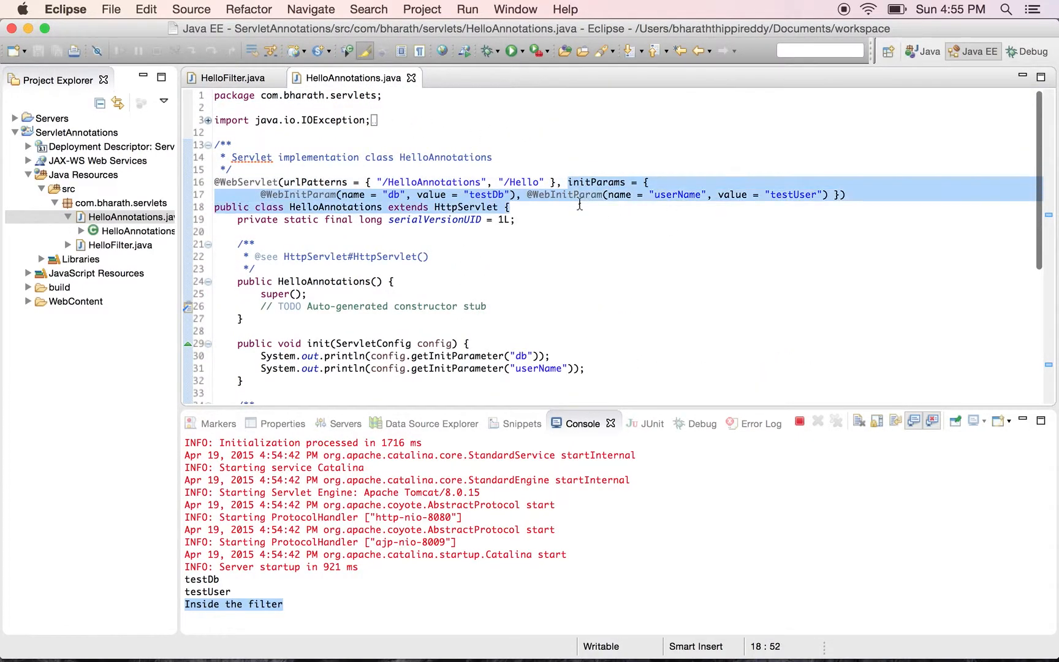
pyautogui.click(231, 79)
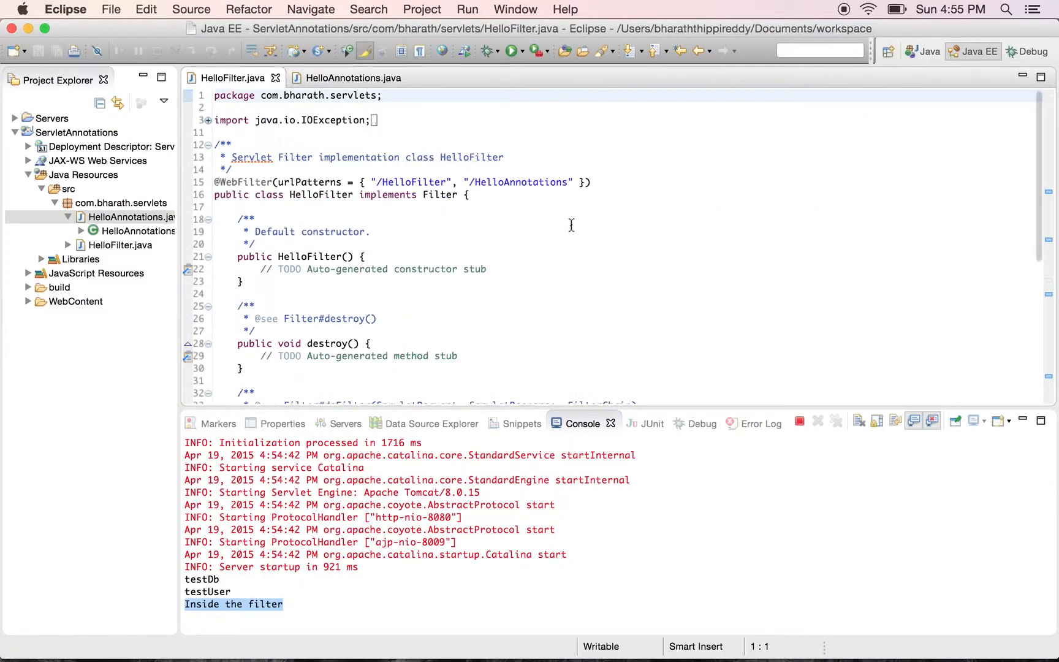